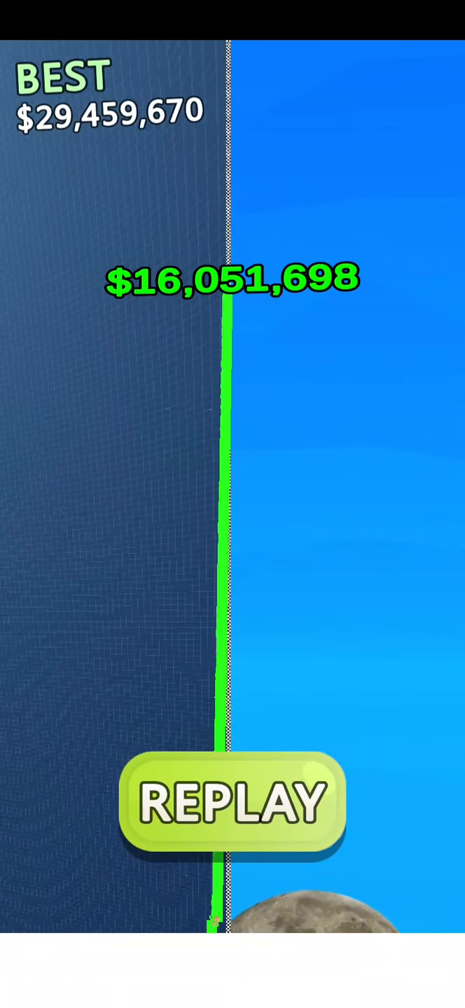
Step: Replay after the $16 million run and finish a round worth about $2,779,225
{"action": "left_click", "coordinate": [233, 805]}
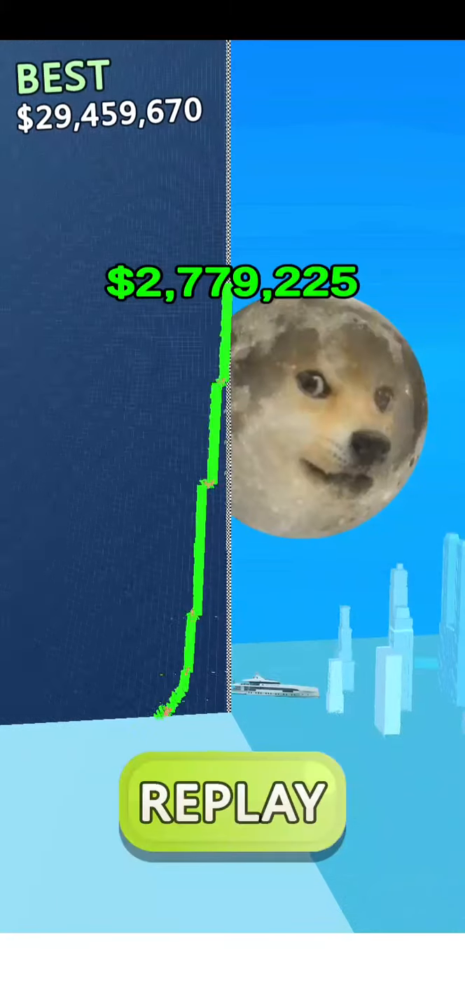
Step: Replay a round peaking at $10,255,516, then return home with $82,224,289 at level 38
{"action": "left_click", "coordinate": [227, 804]}
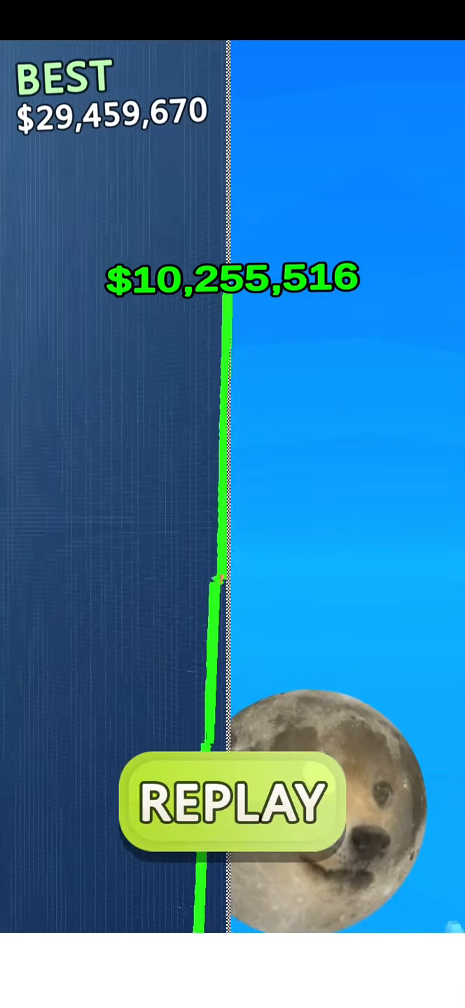
{"action": "left_click", "coordinate": [230, 804]}
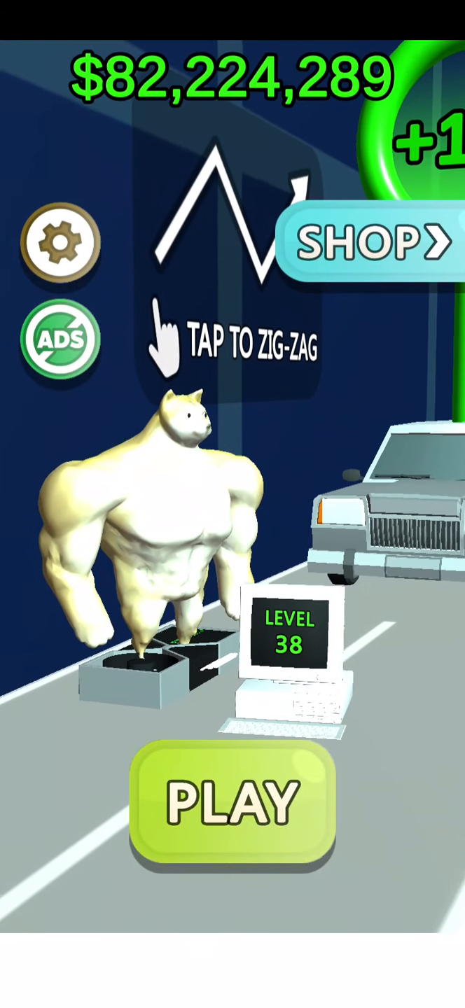
Step: Play the level 38 round to reach $84,776,145 at level 39, then start the level 39 round
{"action": "left_click", "coordinate": [233, 809]}
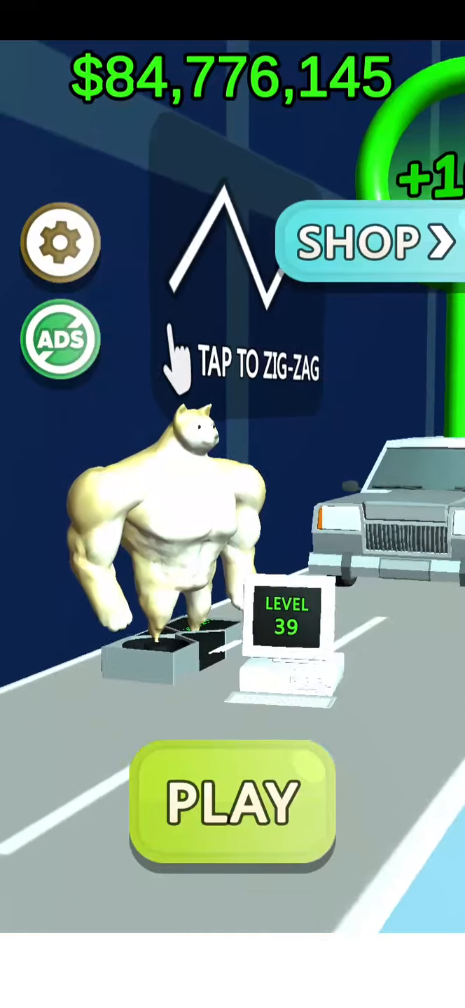
{"action": "left_click", "coordinate": [233, 805]}
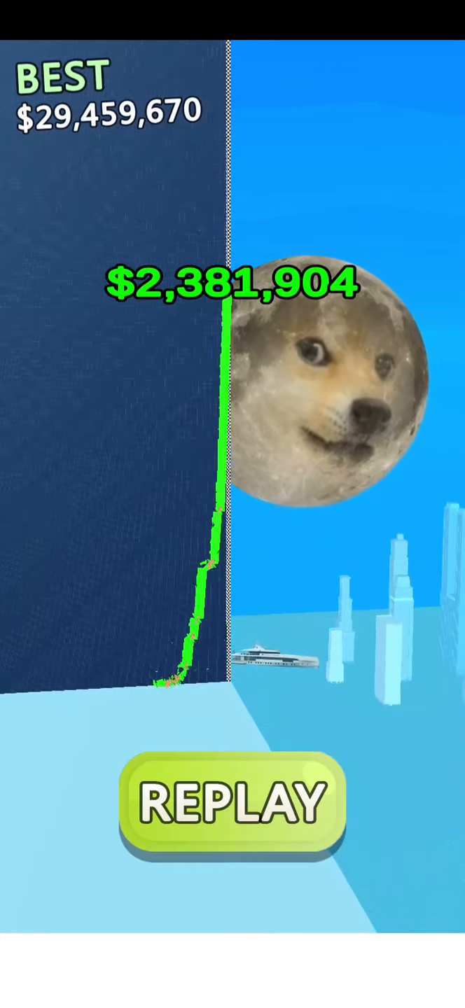
Step: Return to the menu and play the level 40 round, lifting cash to $91,878,864 at level 41
{"action": "left_click", "coordinate": [232, 805]}
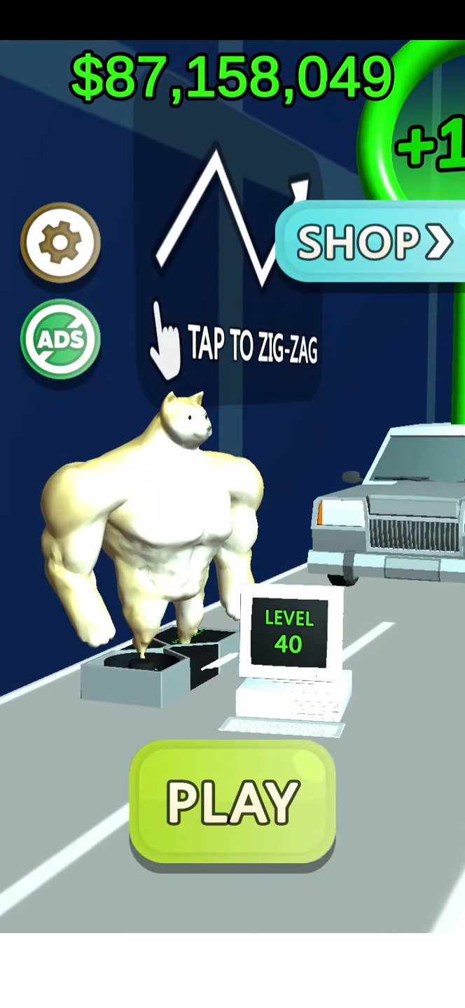
{"action": "left_click", "coordinate": [232, 802]}
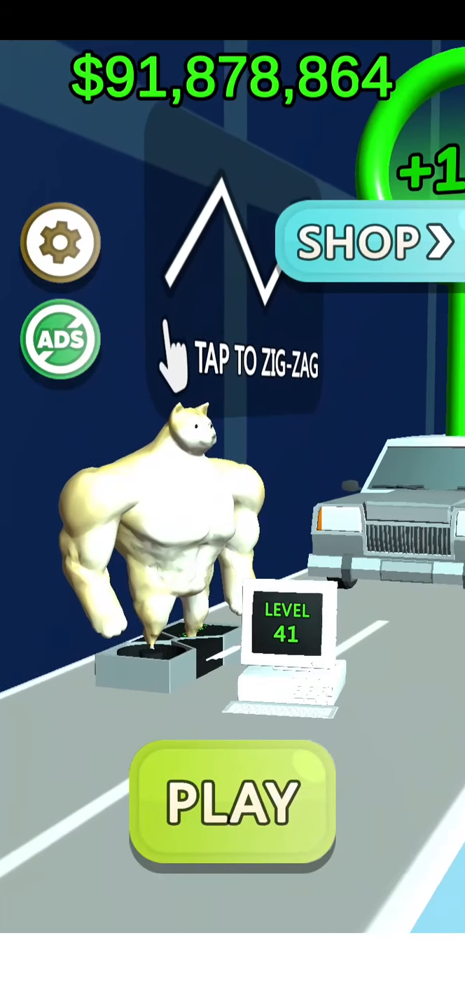
Step: Play the level 41 round so the balance reaches $99,158,055 at level 42
{"action": "left_click", "coordinate": [232, 801]}
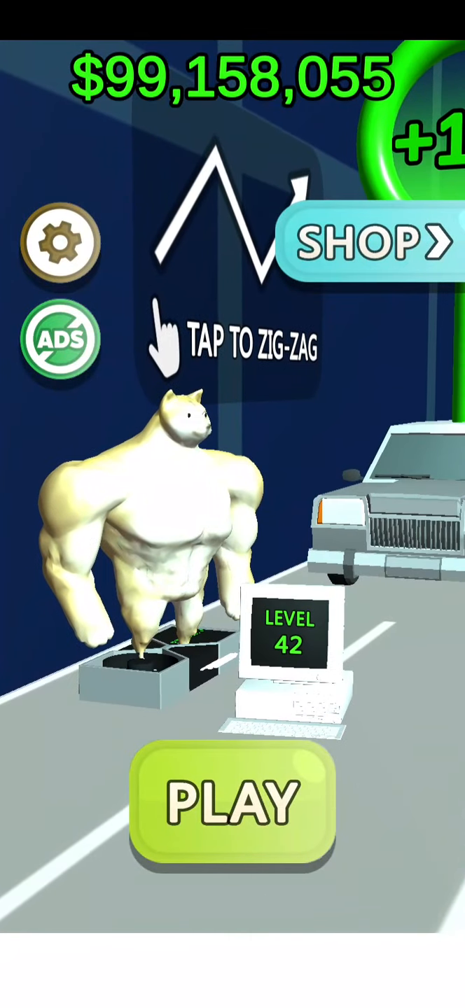
Step: Play the level 42 round to the moon, ending with $2,143,338 earned
{"action": "left_click", "coordinate": [233, 805]}
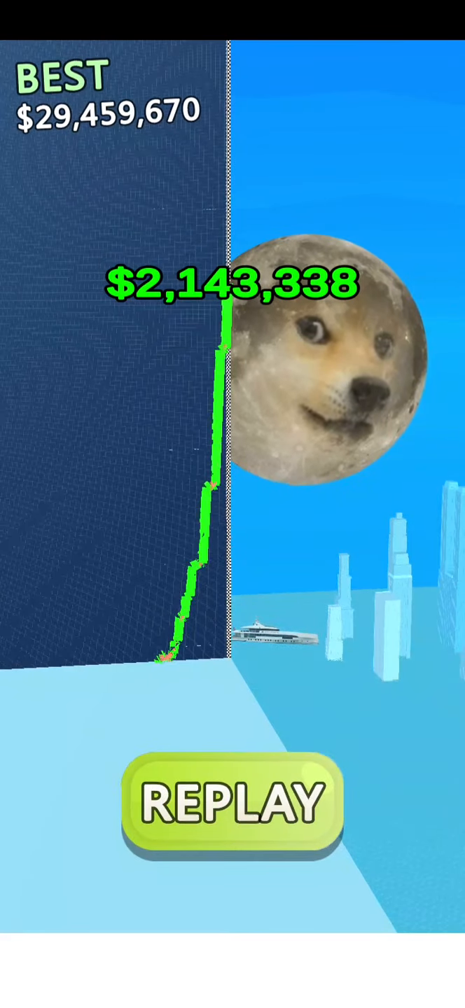
Step: Let a round go bankrupt without tapping, then return home with $101,301,393 at level 43
{"action": "left_click", "coordinate": [232, 805]}
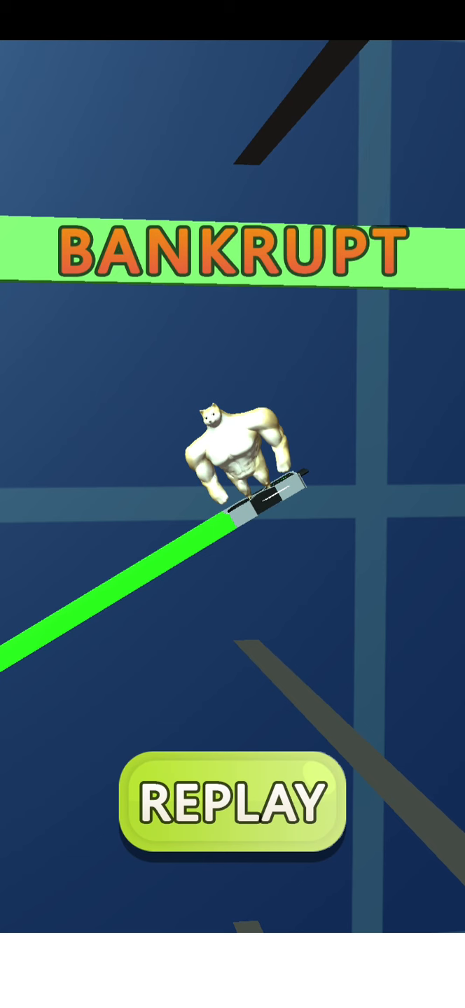
{"action": "left_click", "coordinate": [233, 803]}
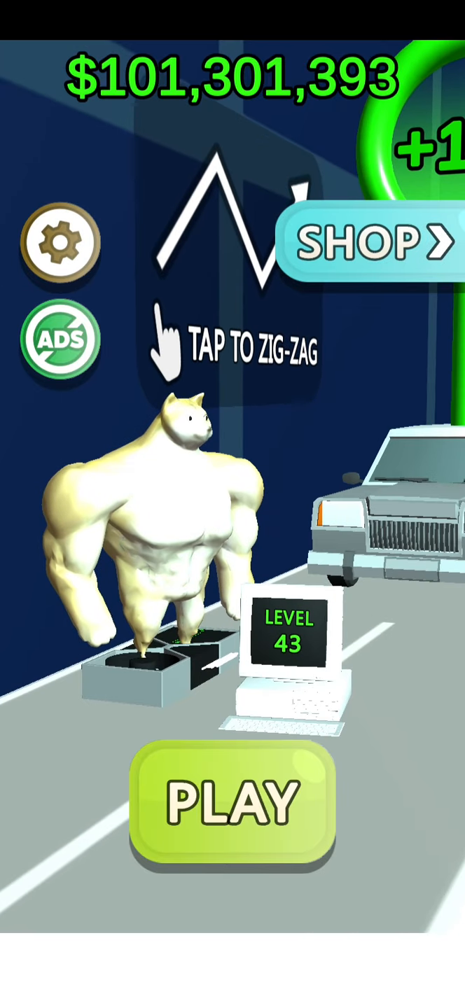